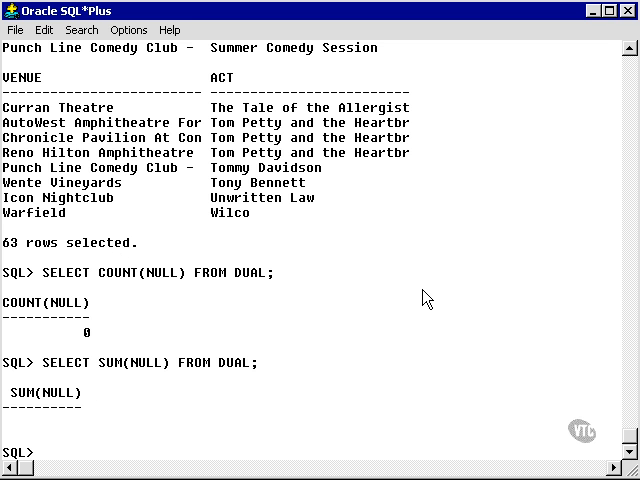
# Step: Format the name column as A20 and run the COUNT(ALL s.category_id) per-category join query
pyautogui.write('COLUMN NAME FORMAT A20;')
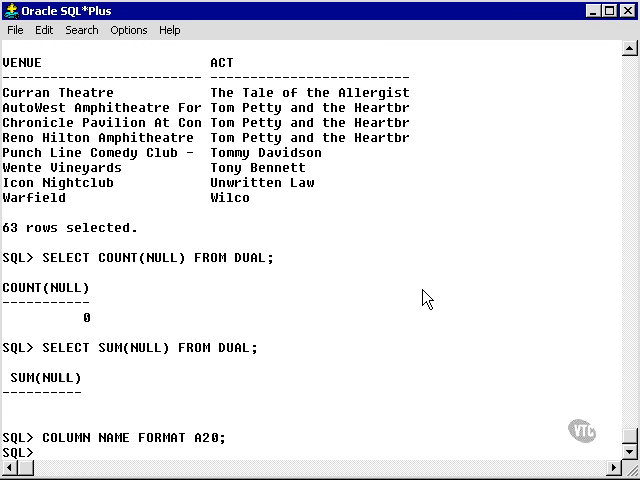
pyautogui.moveTo(357, 360)
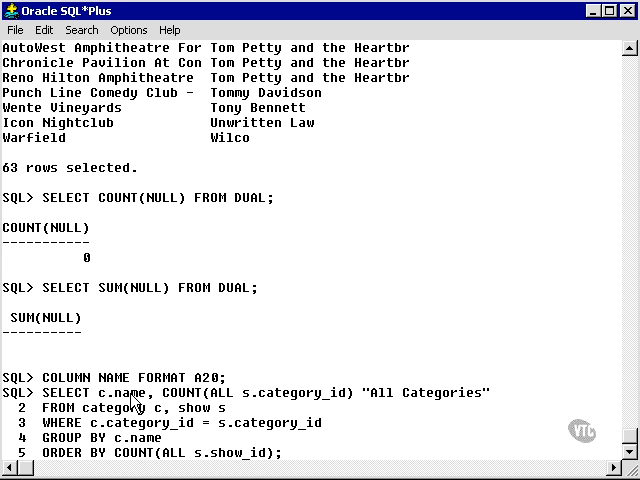
pyautogui.moveTo(337, 405)
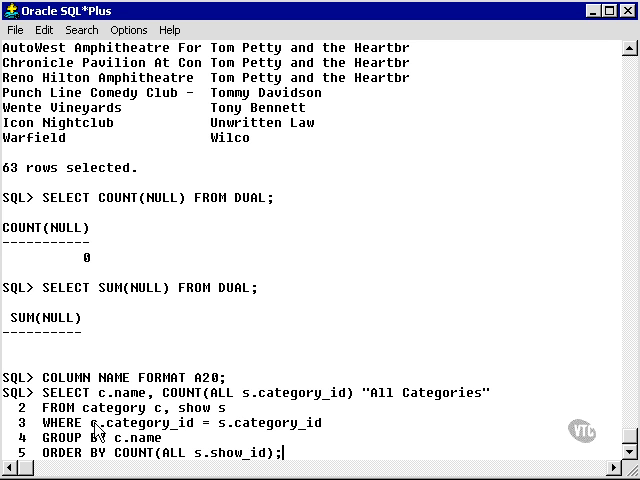
pyautogui.moveTo(147, 465)
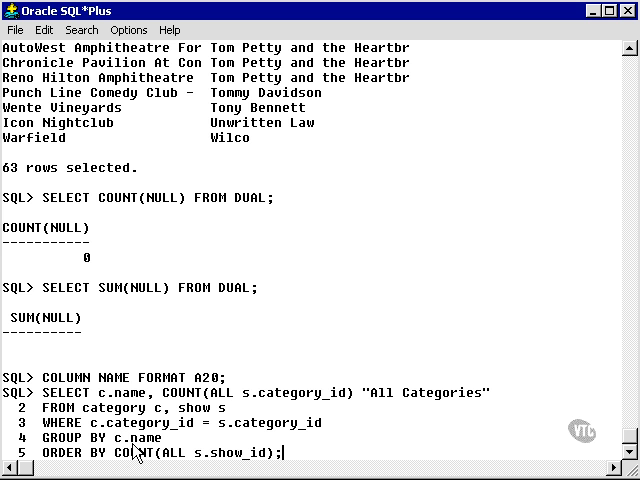
pyautogui.moveTo(293, 462)
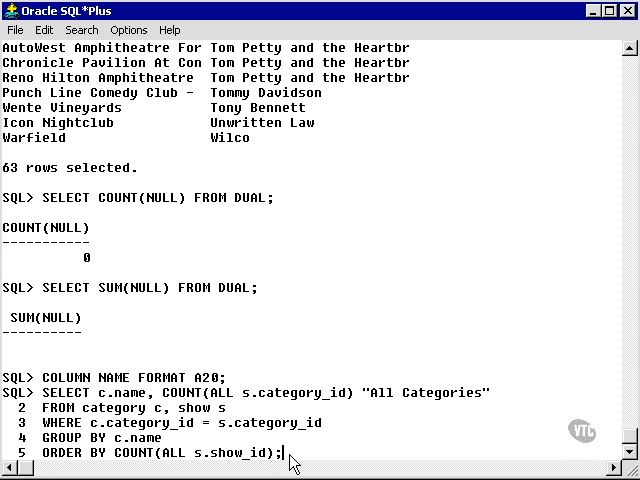
pyautogui.press('Return')
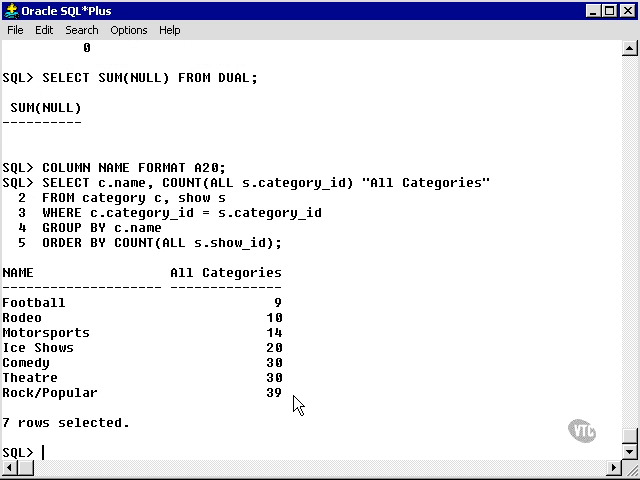
# Step: Highlight the seven category count rows, from Football at 9 to Rock/Popular at 39
pyautogui.moveTo(5, 300); pyautogui.dragTo(295, 393)
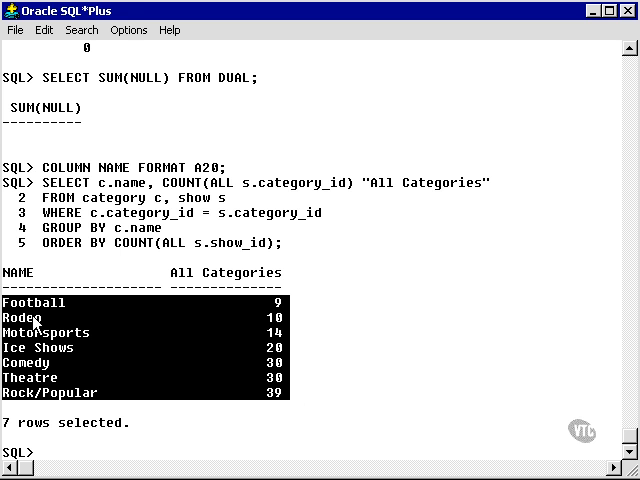
pyautogui.moveTo(278, 349)
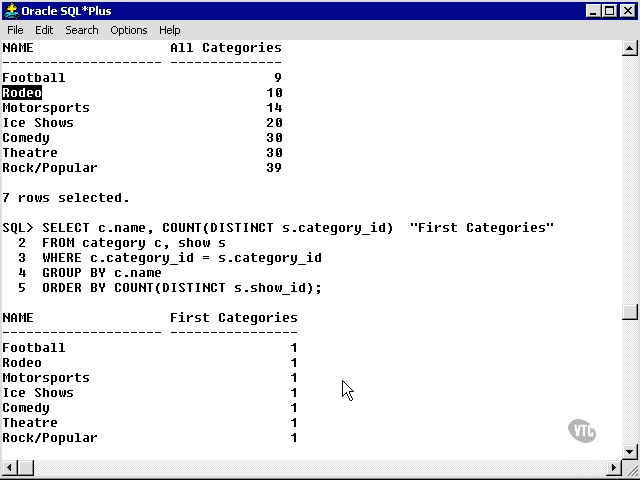
# Step: Highlight the distinct count of 1 and the Ice Shows category in the DISTINCT-count results
pyautogui.doubleClick(199, 287)
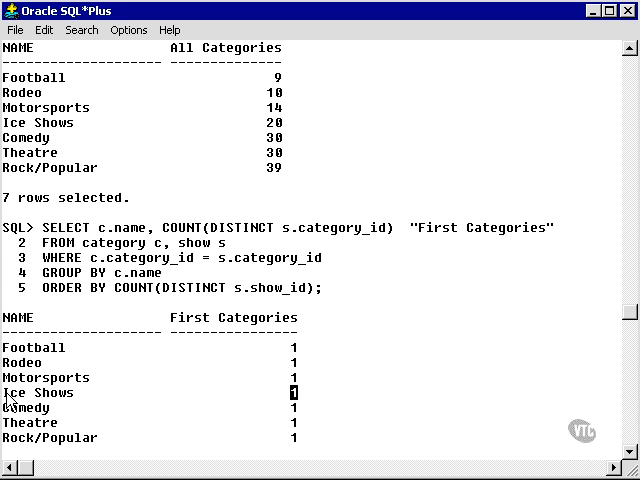
pyautogui.doubleClick(36, 392)
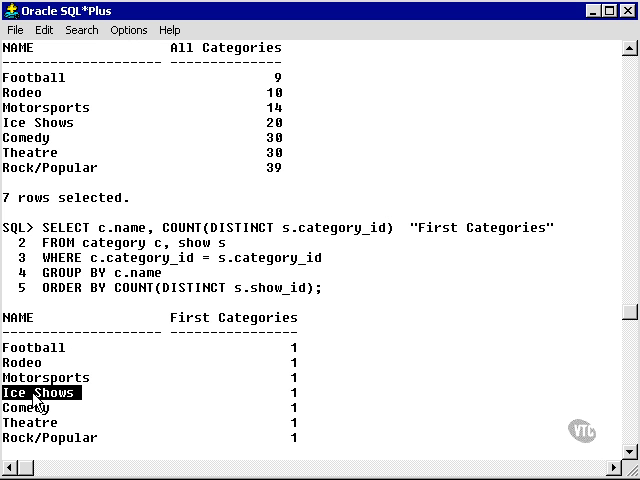
pyautogui.moveTo(238, 327)
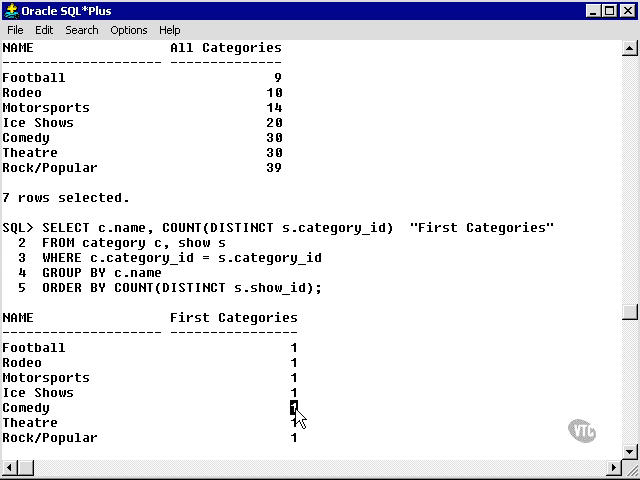
pyautogui.moveTo(251, 390)
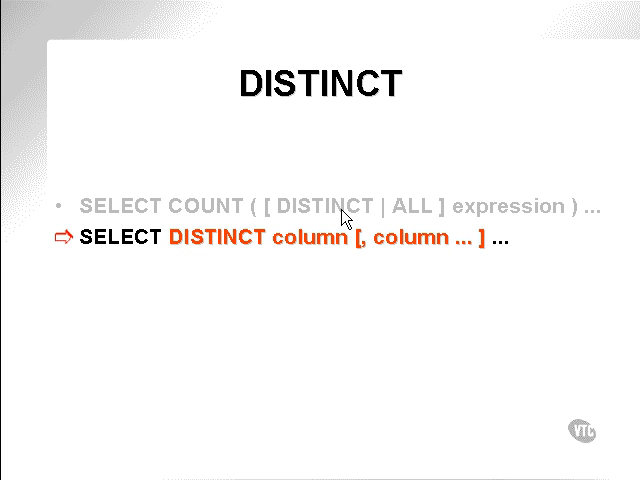
pyautogui.moveTo(303, 256)
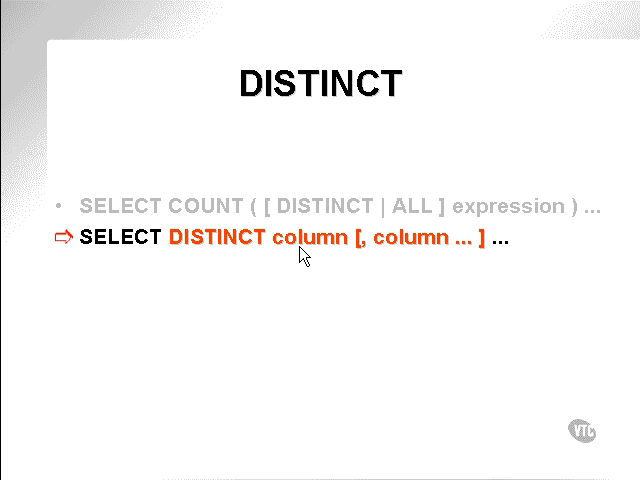
pyautogui.moveTo(538, 246)
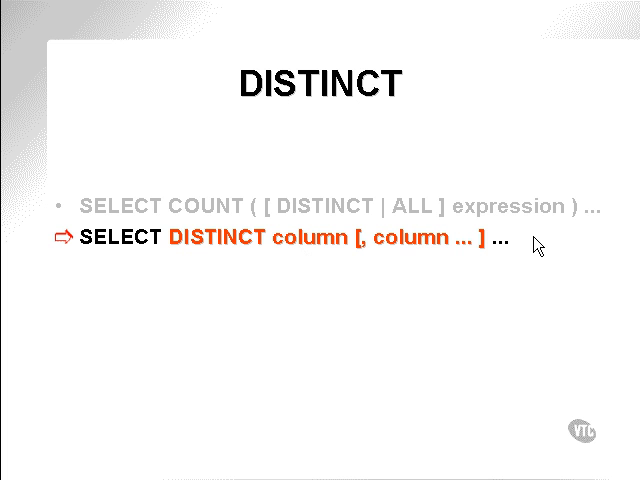
pyautogui.moveTo(193, 256)
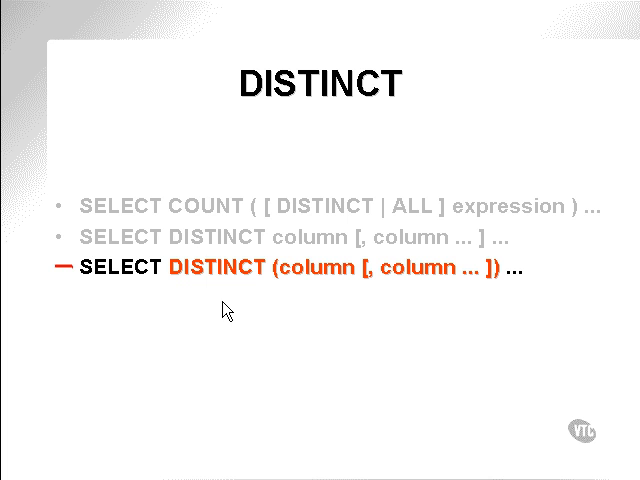
pyautogui.moveTo(454, 288)
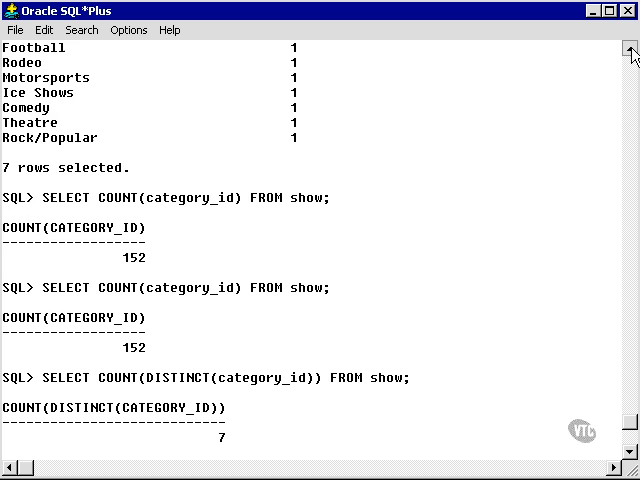
# Step: Scroll up to compare the 152 category ID count with the 7 distinct IDs
pyautogui.scroll(3)
pyautogui.write('SELECT category_id FROM show;')
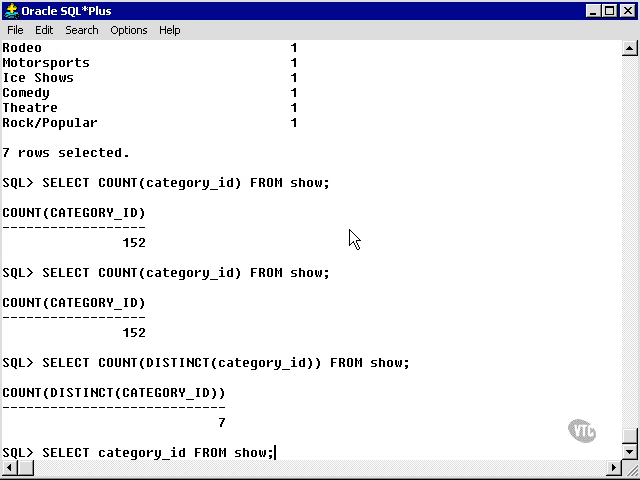
# Step: Run SELECT category_id FROM show; and scroll through the 152 repeated IDs
pyautogui.press('Return')
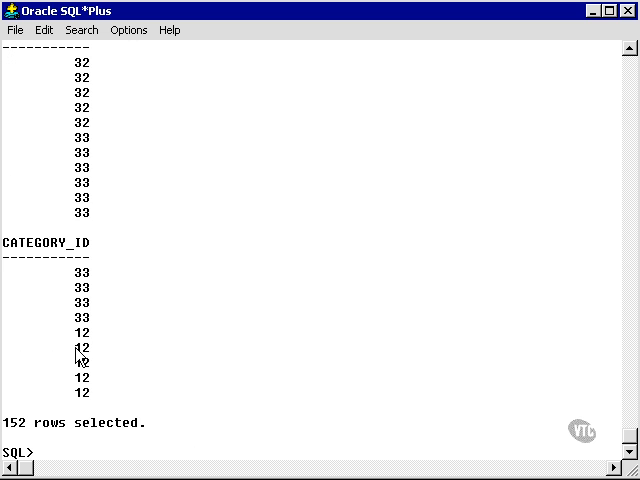
pyautogui.scroll(-3)
pyautogui.write('SELECT DISTINCT(category_id, venue_id) FROM show;')
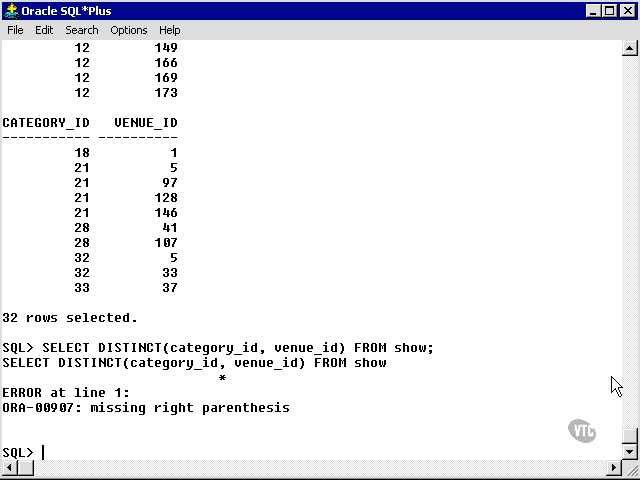
pyautogui.moveTo(127, 375)
pyautogui.write('SELECT DISTINCT category_id, venue_id FROM show;')
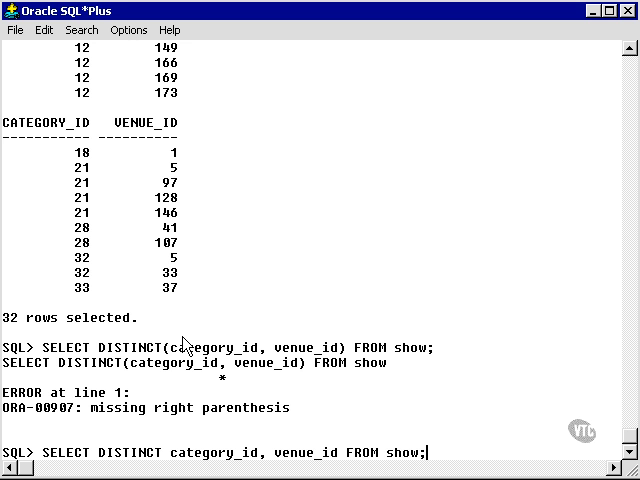
# Step: Highlight the category_id, venue_id column list and run the unparenthesised DISTINCT query
pyautogui.moveTo(170, 453); pyautogui.dragTo(315, 453)
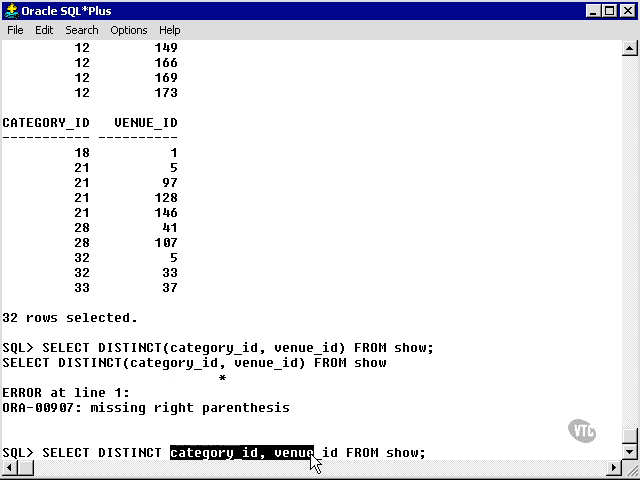
pyautogui.press('Return')
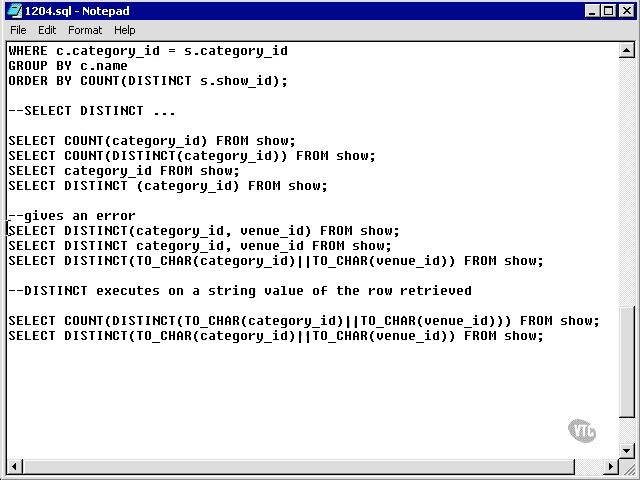
# Step: Select the SELECT DISTINCT(category_id, venue_id) FROM show; line in 1204.sql
pyautogui.tripleClick(190, 230)
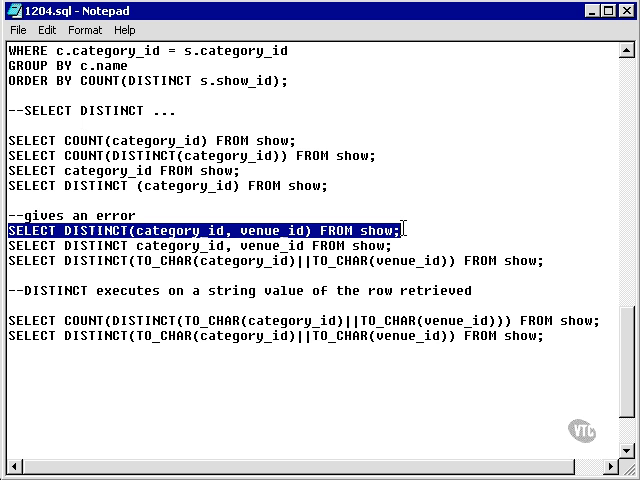